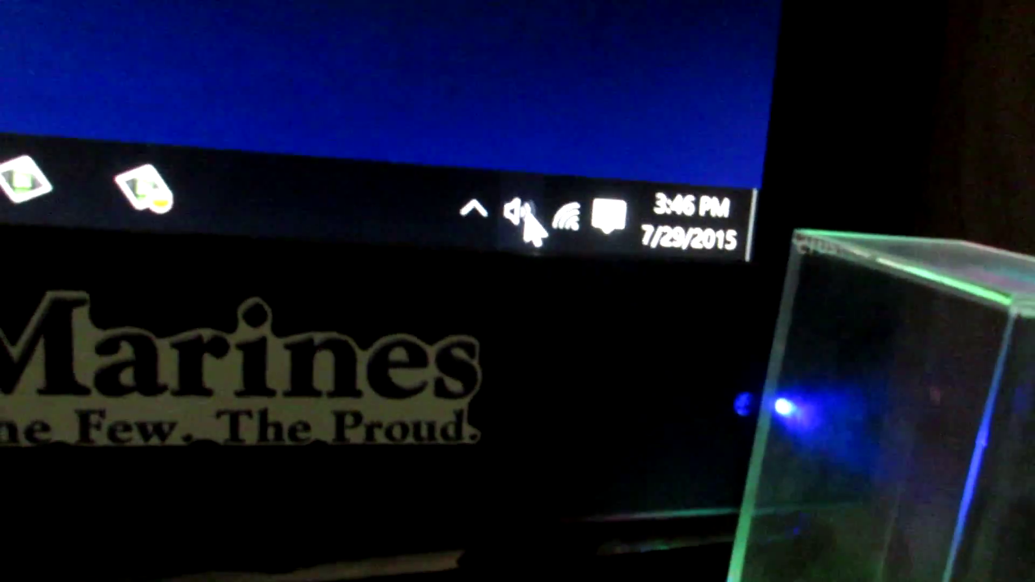
click(513, 211)
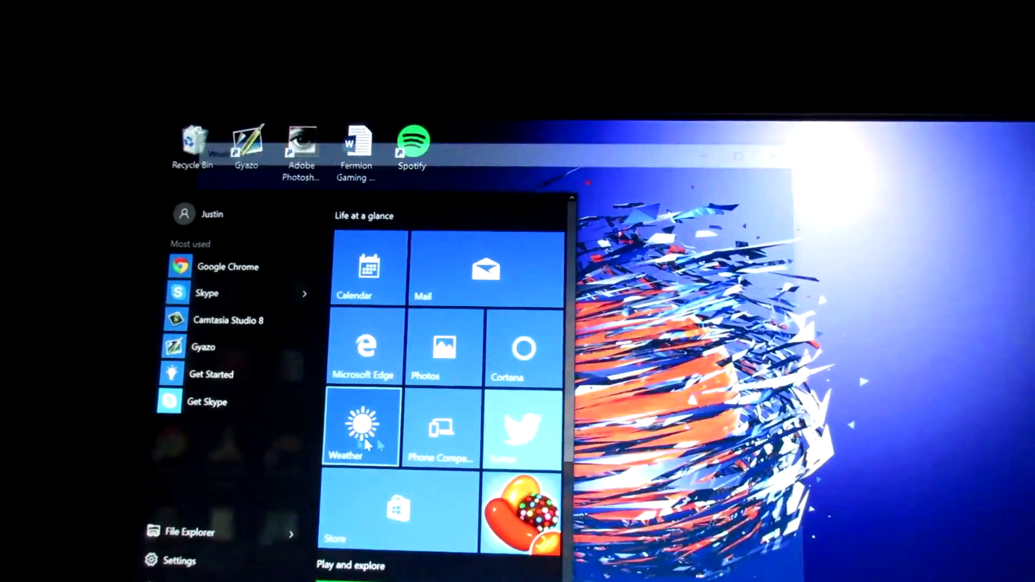
click(360, 427)
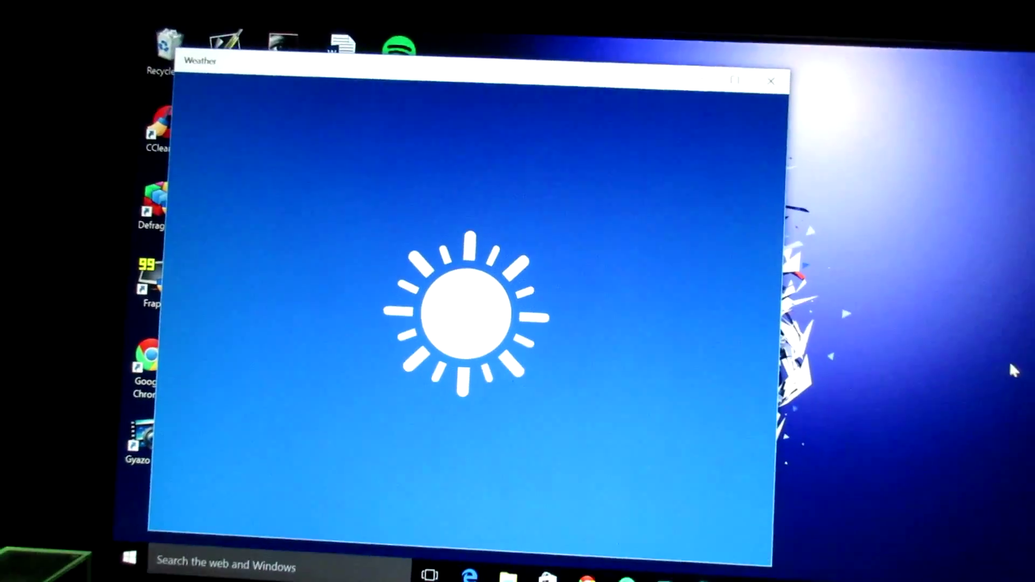
click(770, 81)
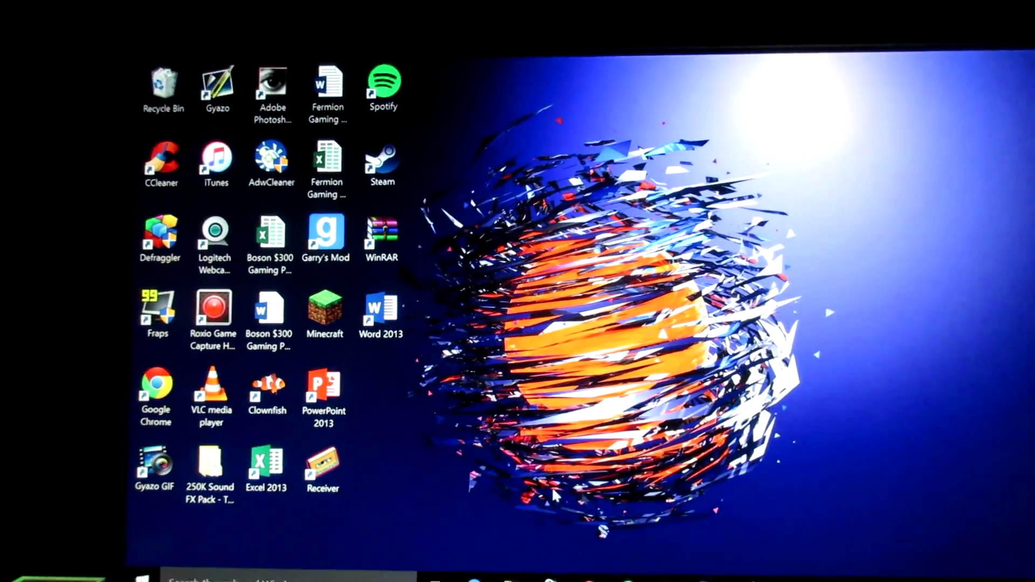